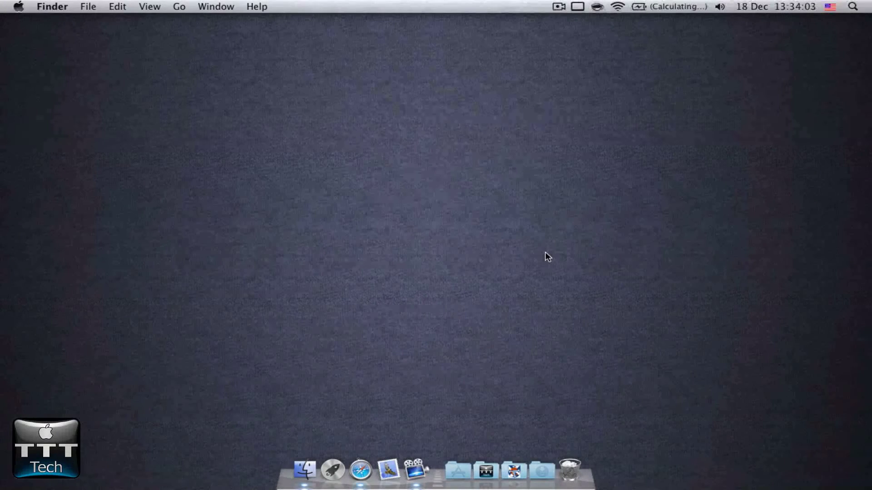
pyautogui.moveTo(678, 324)
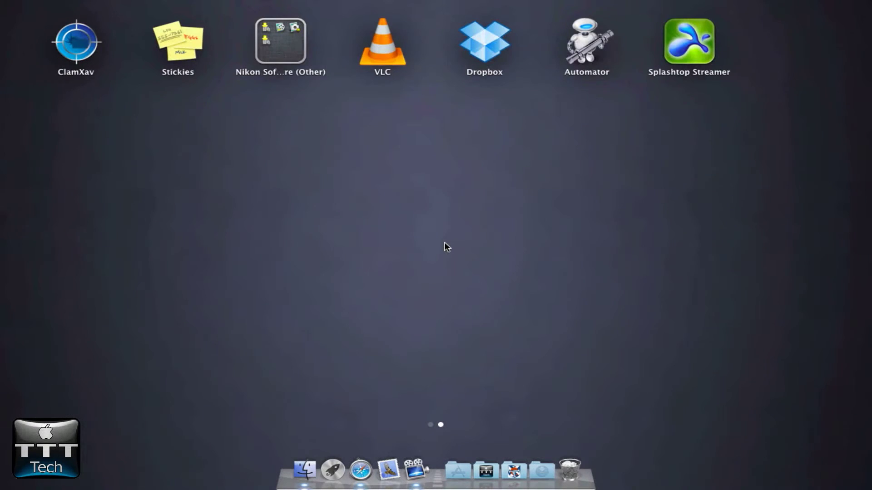
# Start Splashtop Streamer on the Mac from Launchpad's second app page
pyautogui.click(688, 40)
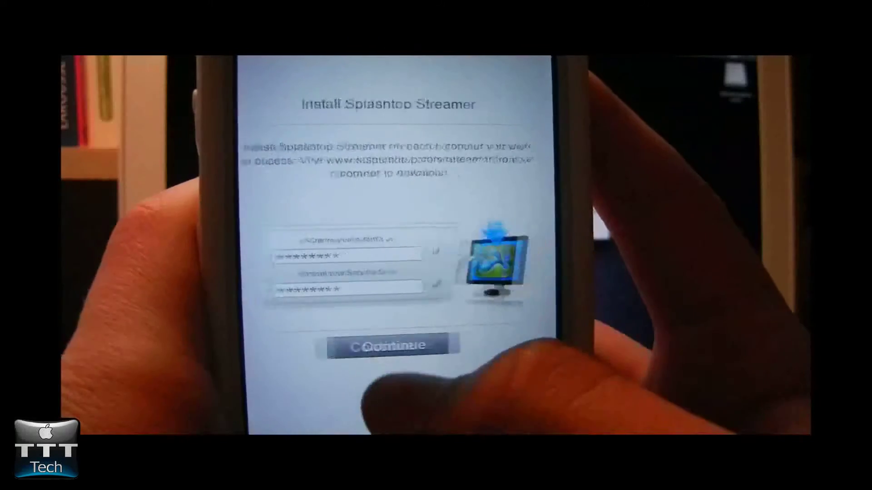
# Continue with the account credentials, pass the Congrats screen and answer the usage-statistics prompt
pyautogui.click(389, 345)
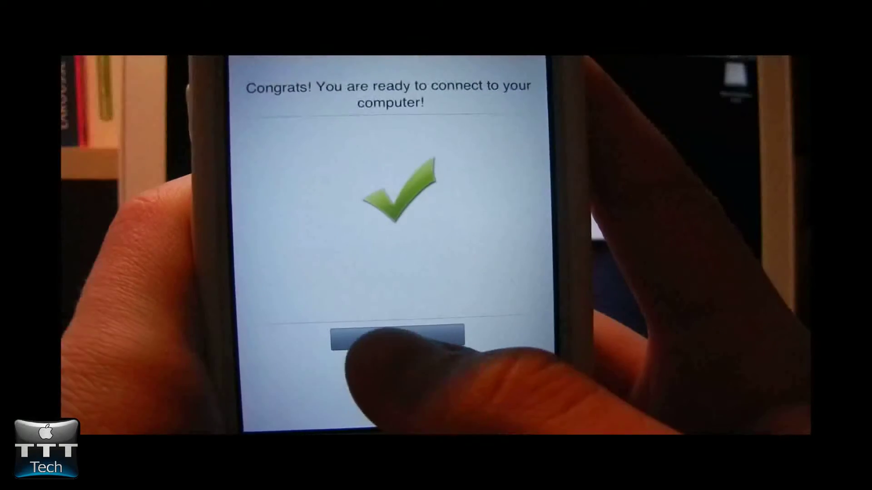
pyautogui.click(397, 336)
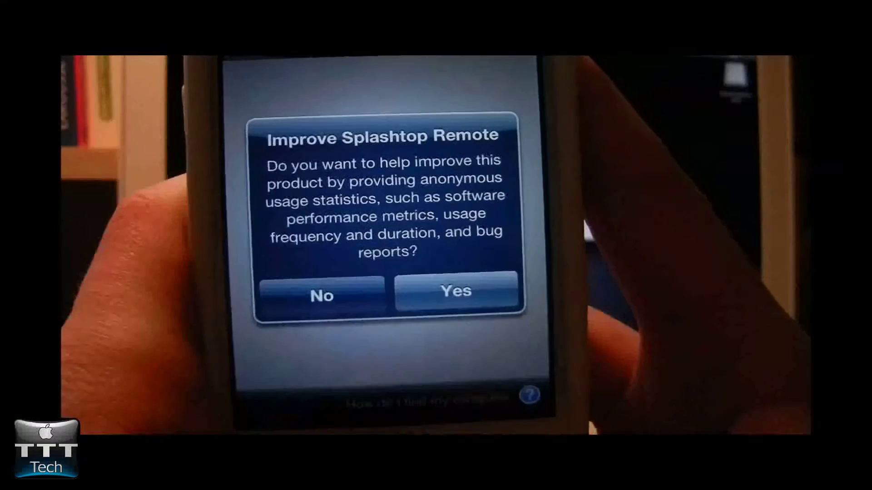
pyautogui.click(454, 291)
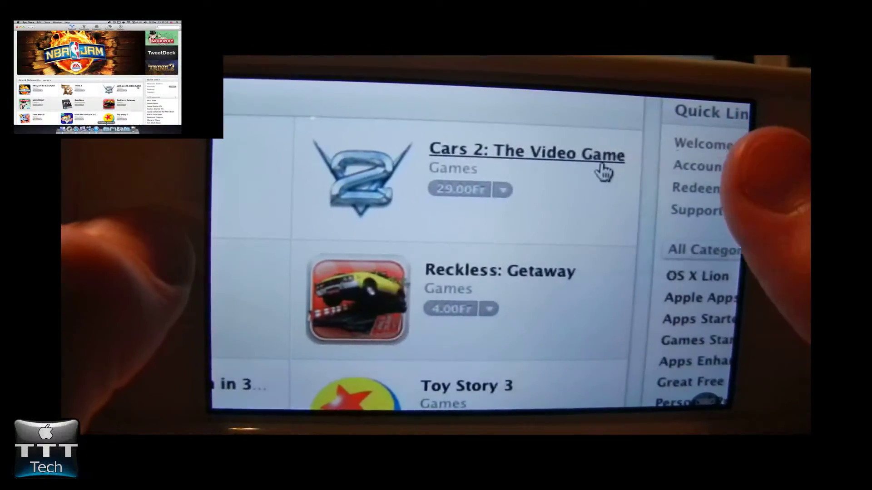
# Open the Cars 2: The Video Game page from the remote App Store games list
pyautogui.click(526, 155)
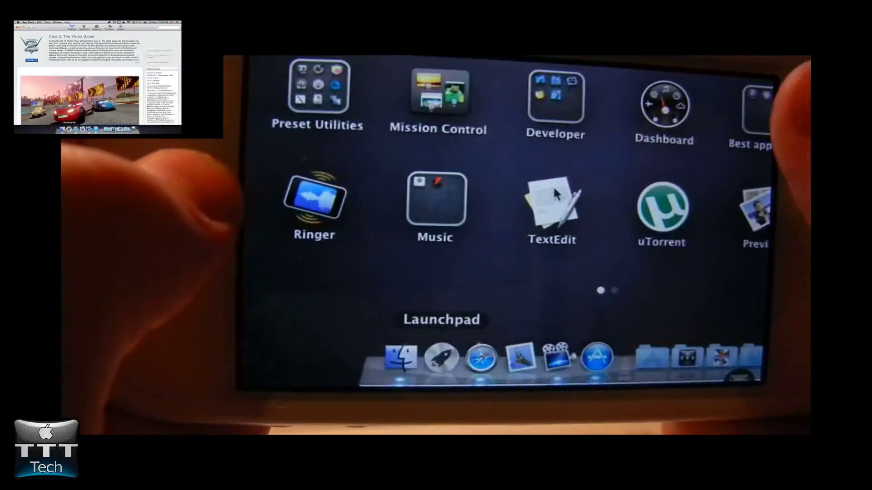
# Launch TextEdit, write 'Test' in a new document and save it as 'Text' on the Desktop
pyautogui.click(551, 206)
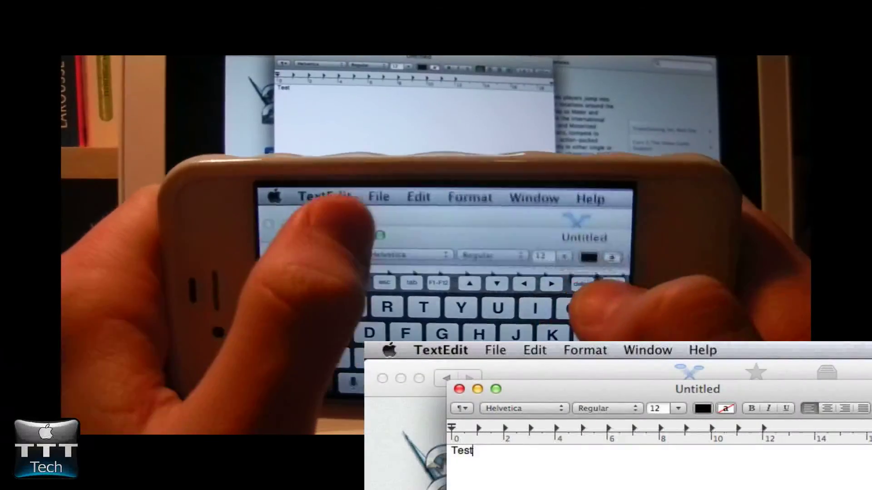
pyautogui.click(494, 351)
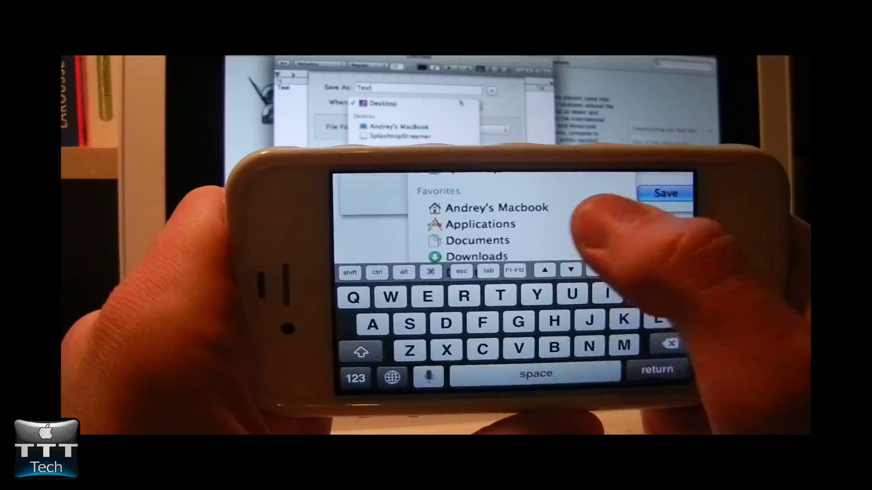
pyautogui.click(666, 192)
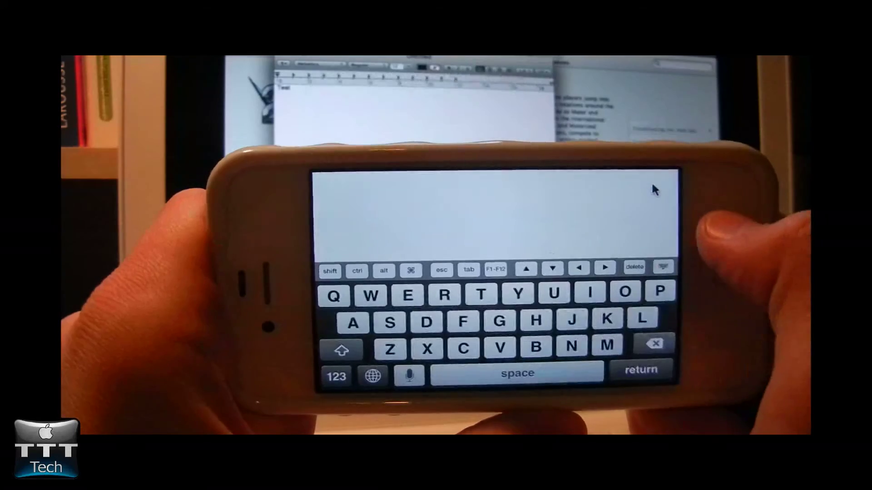